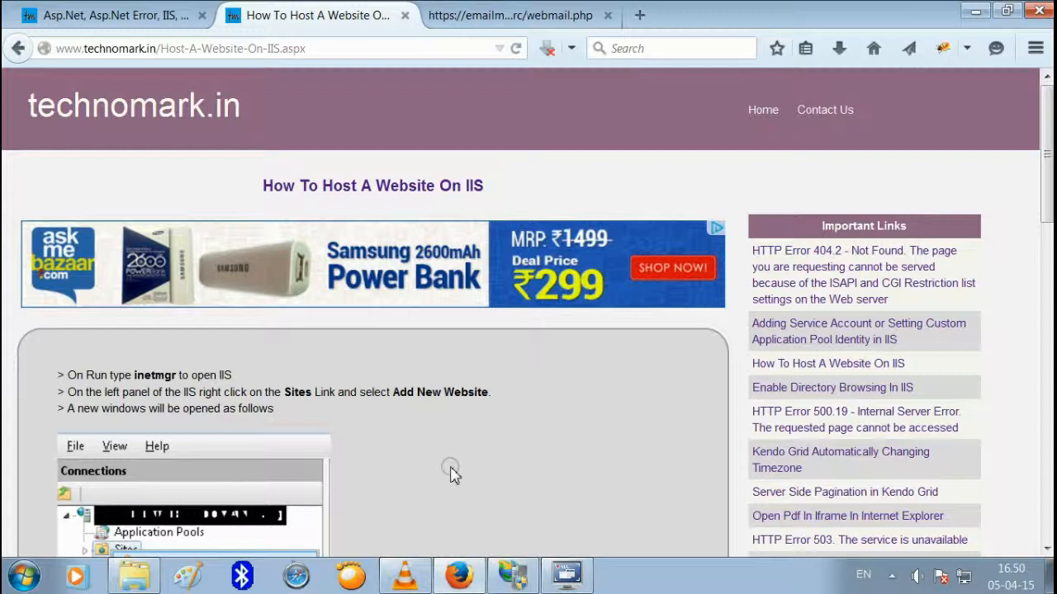
{"action": "mouse_move", "coordinate": [459, 383]}
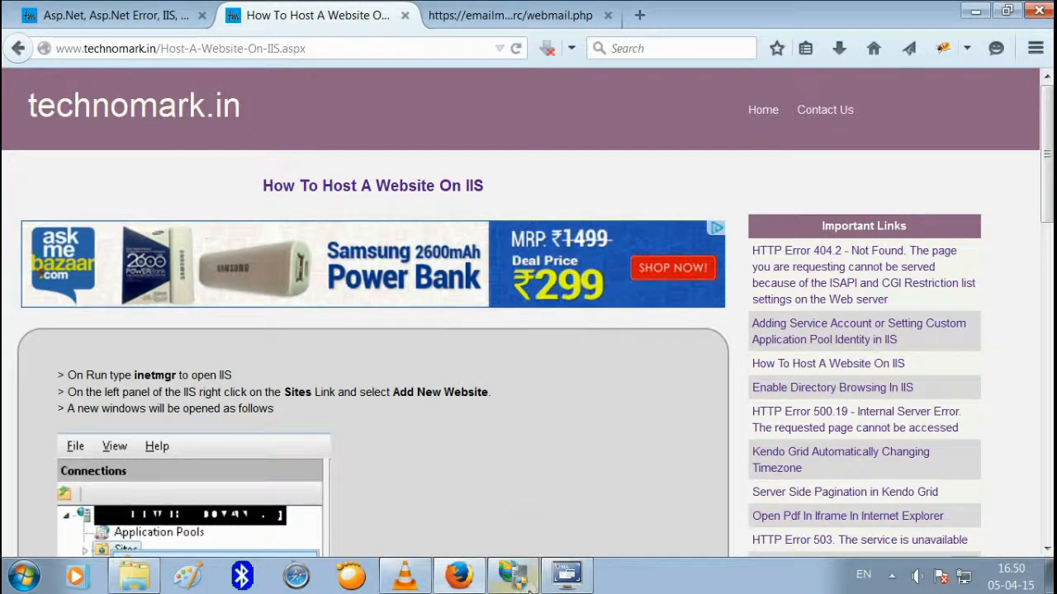
Switch from the Firefox tutorial to IIS Manager showing the server's Sites list
{"action": "left_click", "coordinate": [512, 575]}
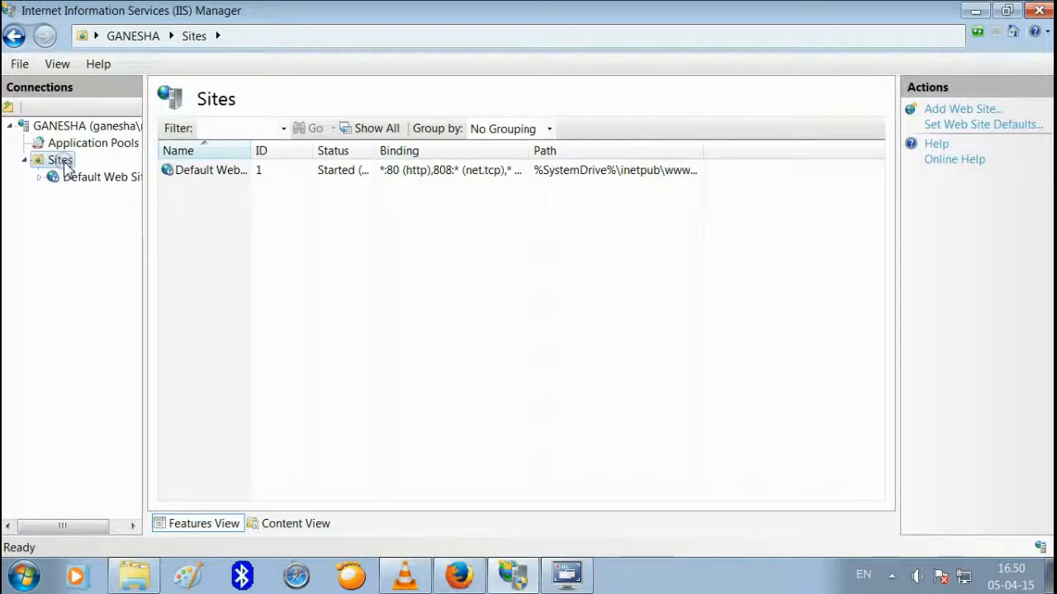
Start Add Web Site from the Actions pane and nudge the empty form slightly left
{"action": "left_click", "coordinate": [961, 109]}
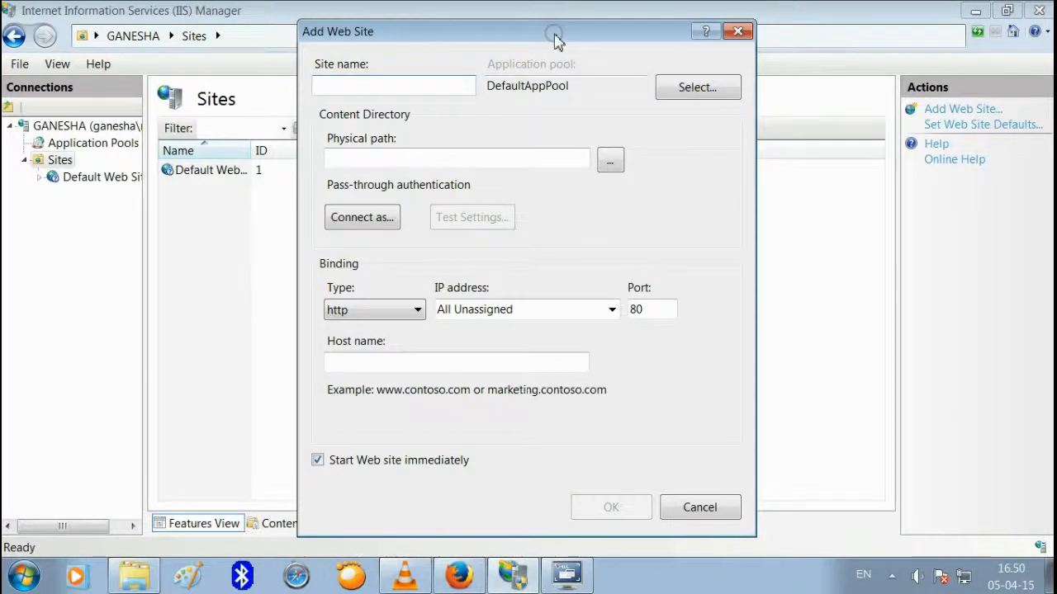
{"action": "left_click_drag", "start_coordinate": [558, 36], "coordinate": [548, 33]}
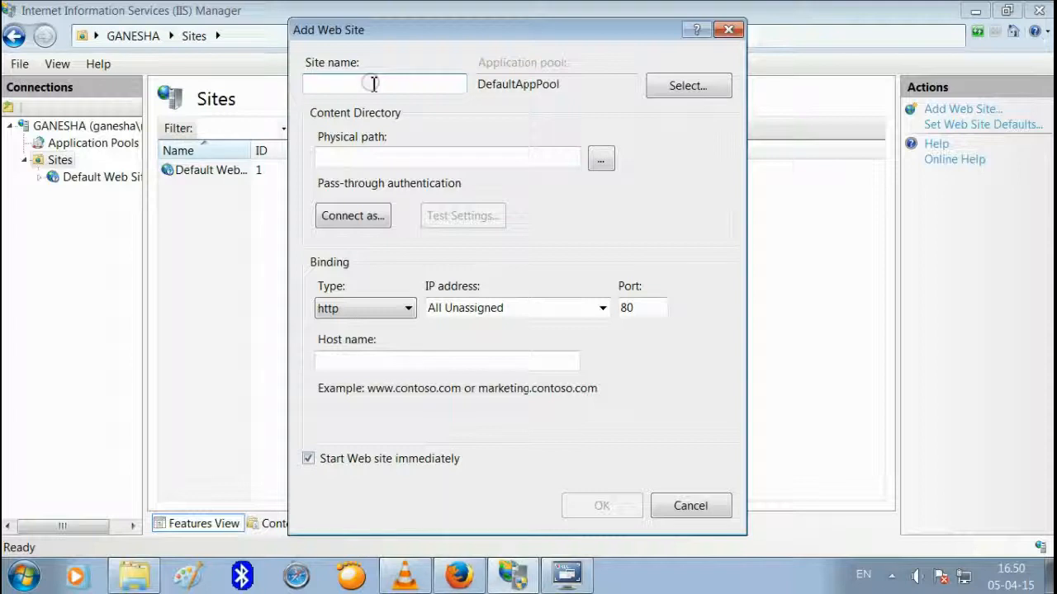
Name the site MyWebsite and keep DefaultAppPool as its application pool
{"action": "type", "text": "MyWebsite"}
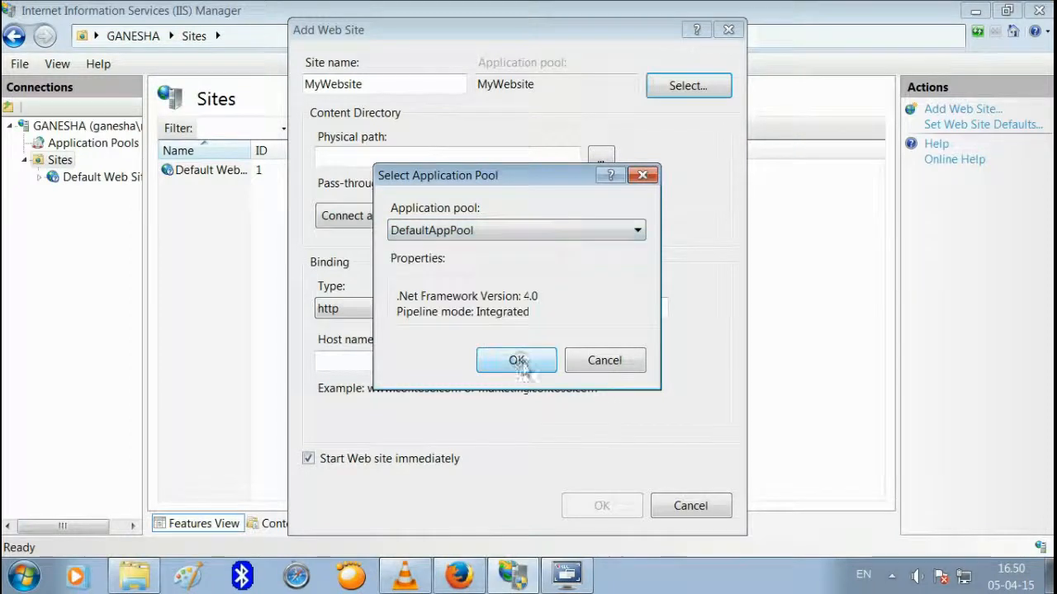
{"action": "left_click", "coordinate": [515, 360]}
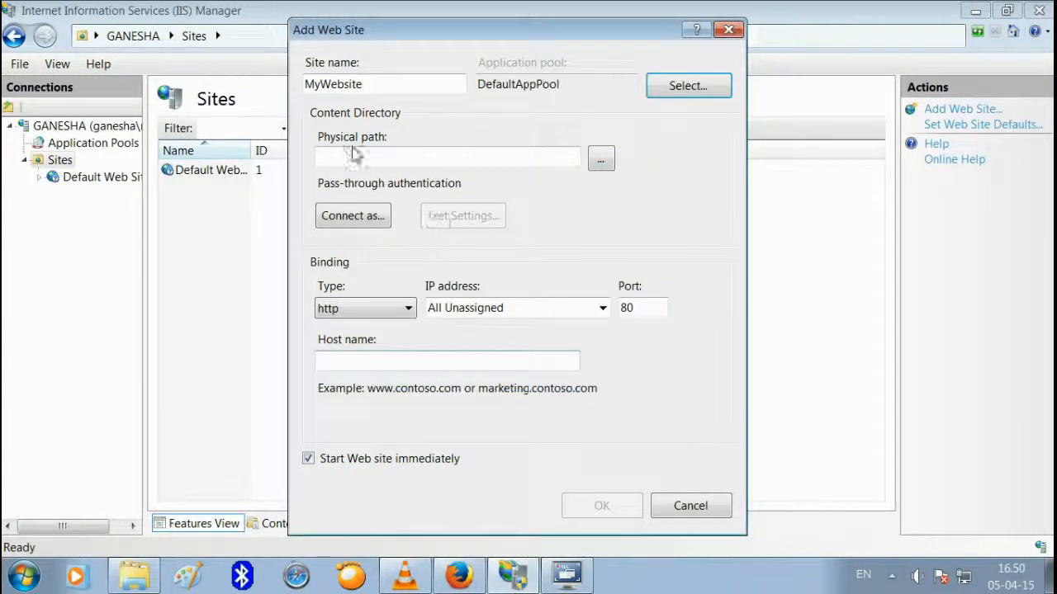
{"action": "mouse_move", "coordinate": [373, 151]}
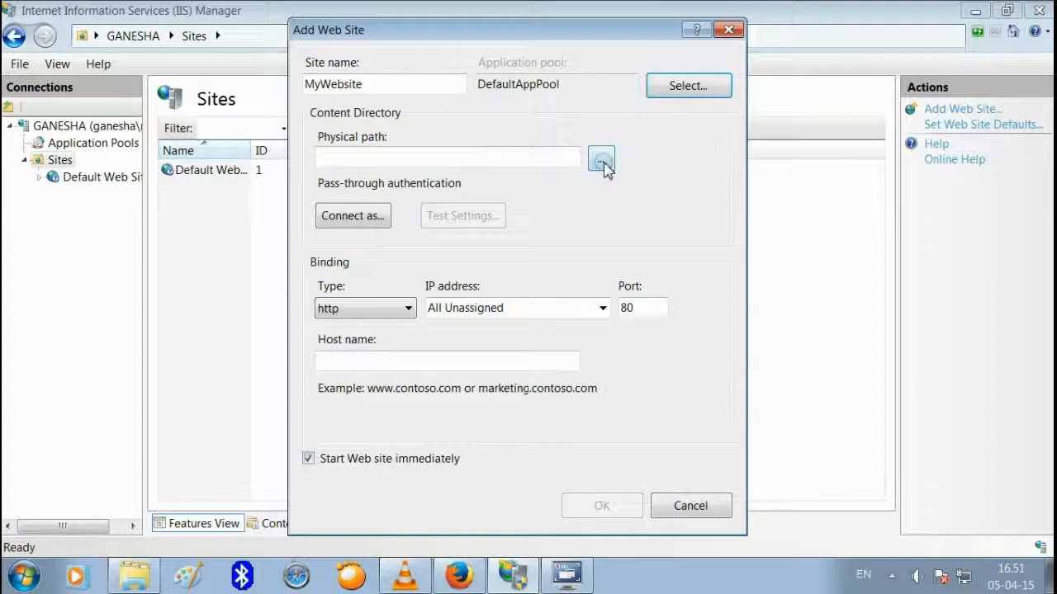
Create folder MyWebApp under C:\inetpub\wwwroot and use it as the site's physical path
{"action": "left_click", "coordinate": [601, 157]}
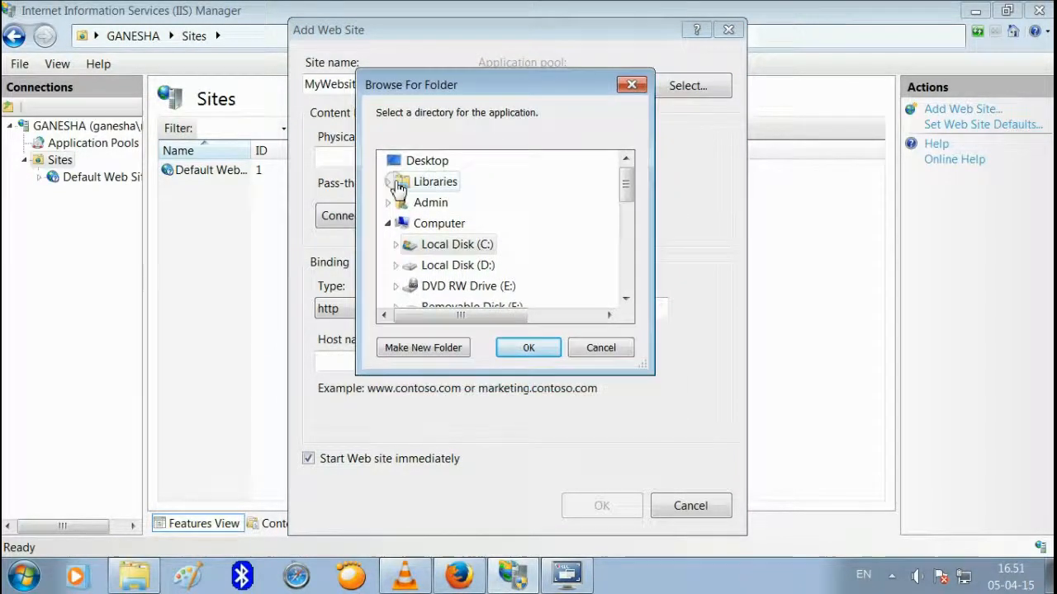
{"action": "left_click", "coordinate": [396, 244]}
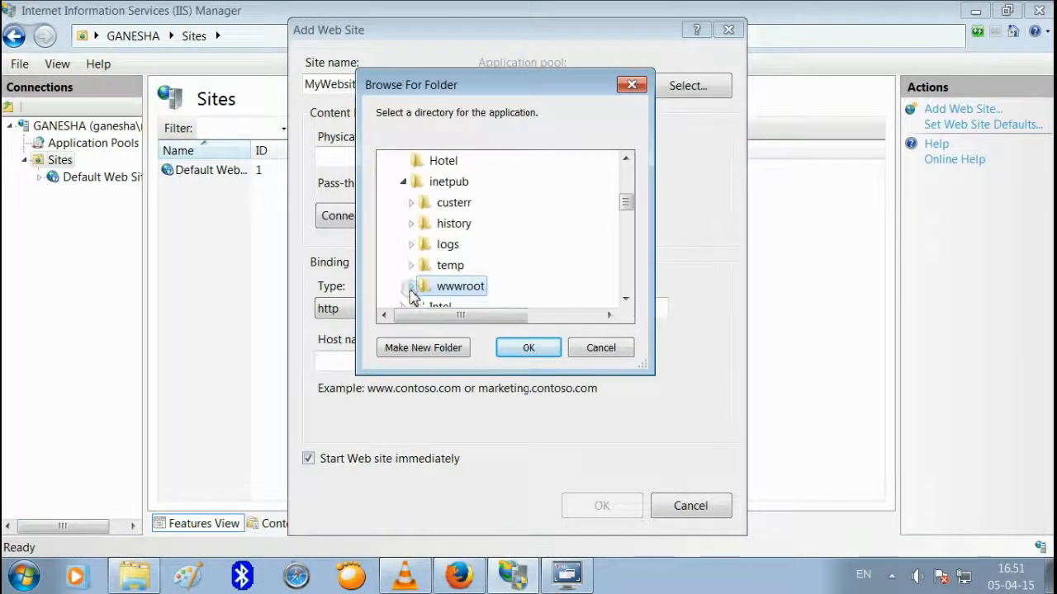
{"action": "left_click", "coordinate": [409, 286]}
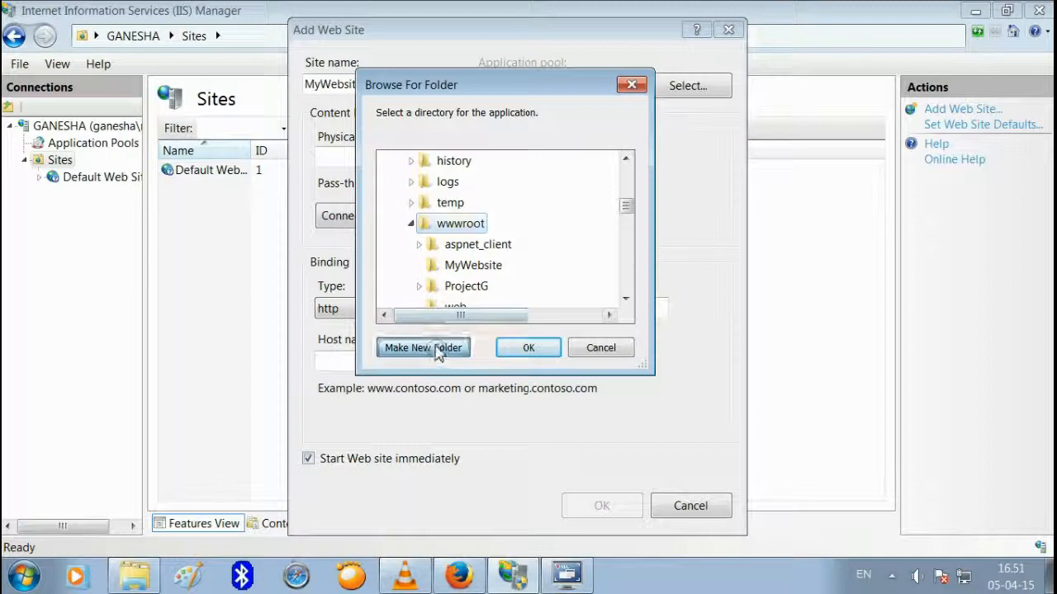
{"action": "left_click", "coordinate": [423, 346]}
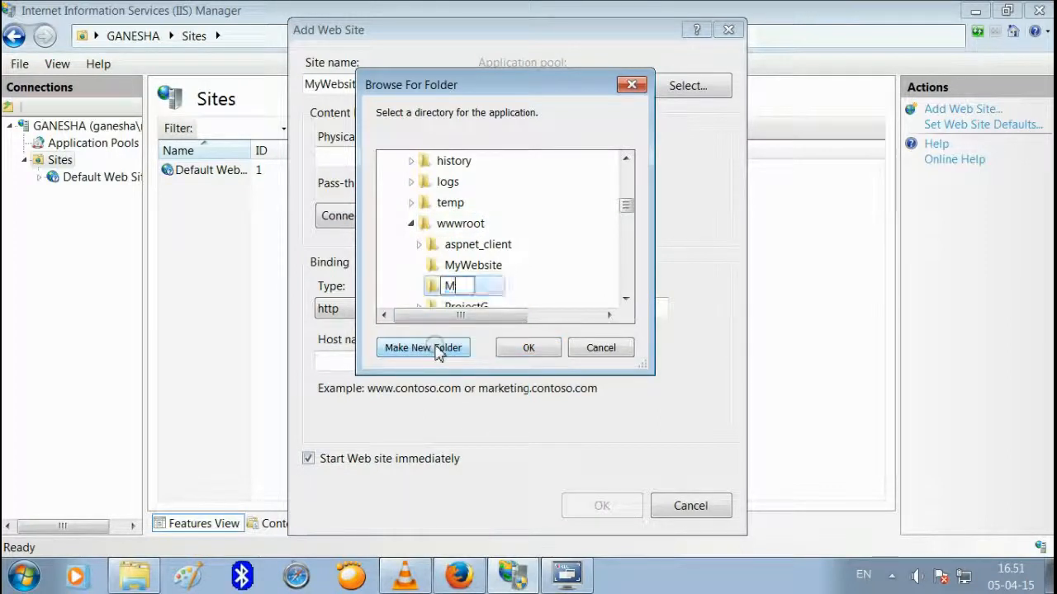
{"action": "type", "text": "yWEb"}
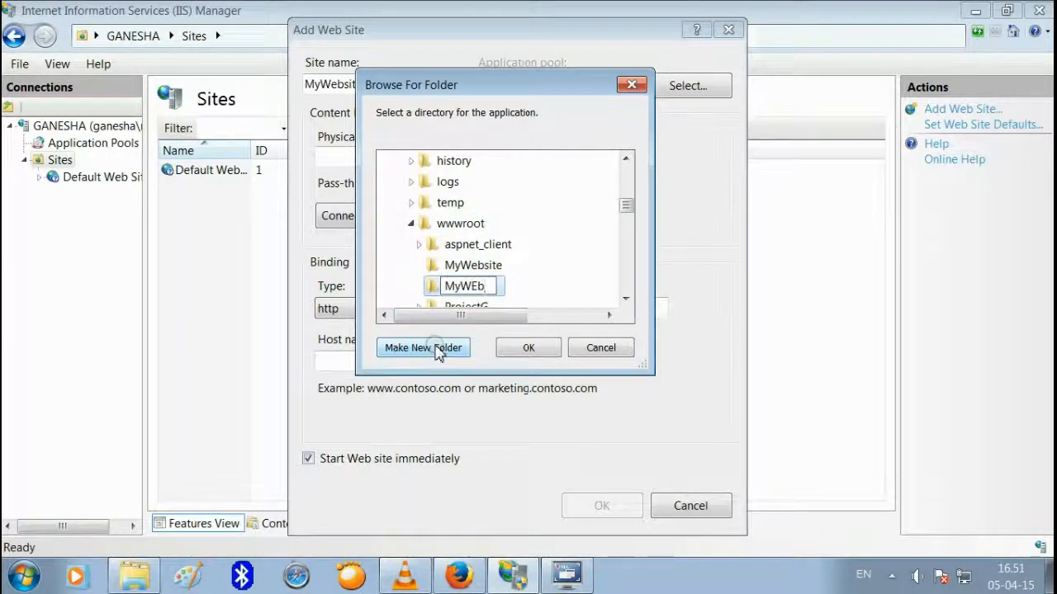
{"action": "key", "text": "Backspace"}
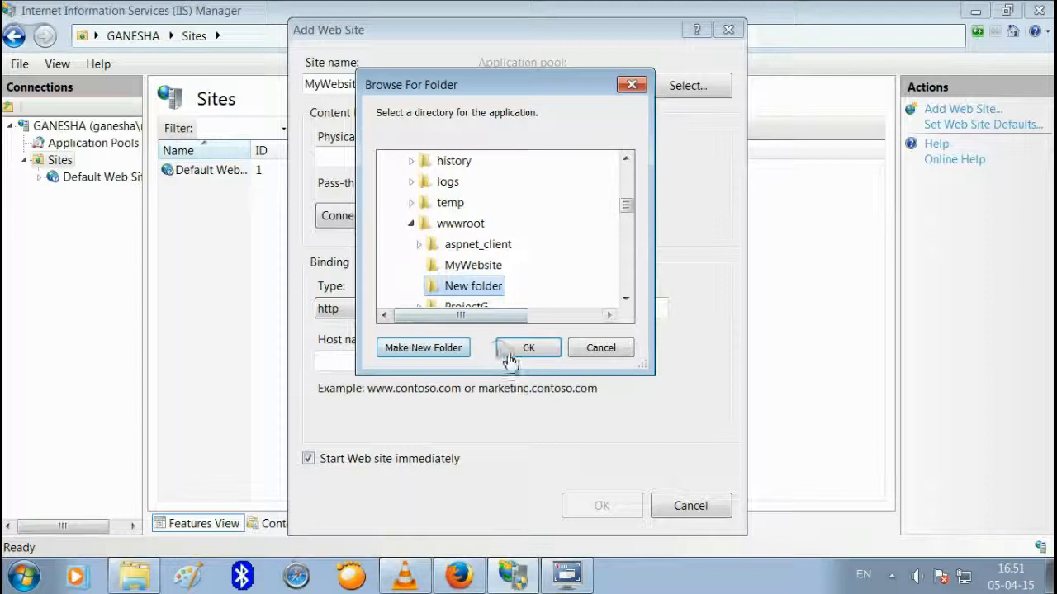
{"action": "left_click", "coordinate": [528, 347]}
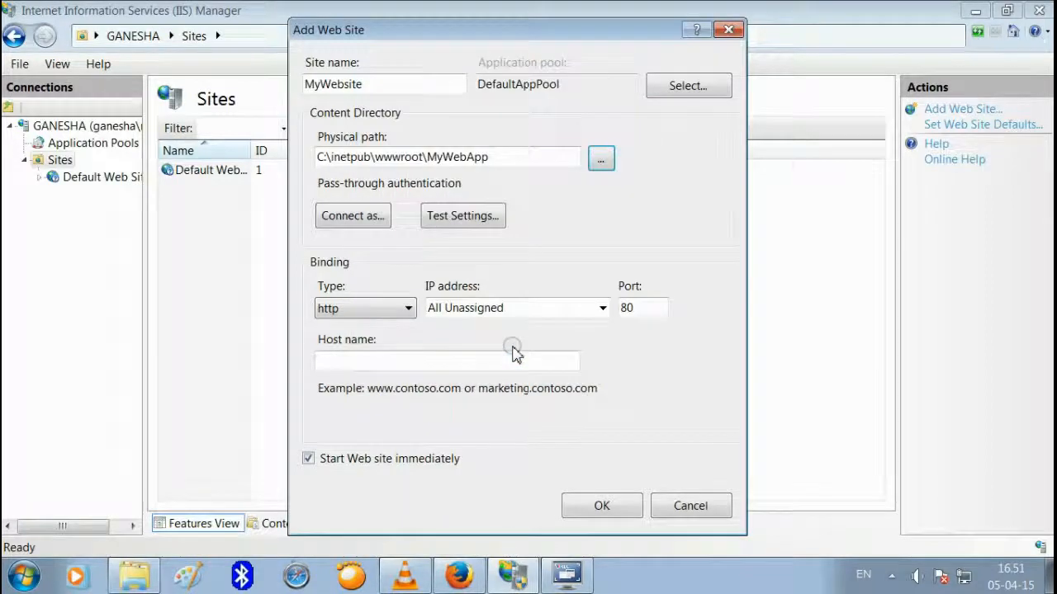
Bind the site to http on 192.168.1.2 port 8069 and create MyWebsite
{"action": "left_click", "coordinate": [363, 309]}
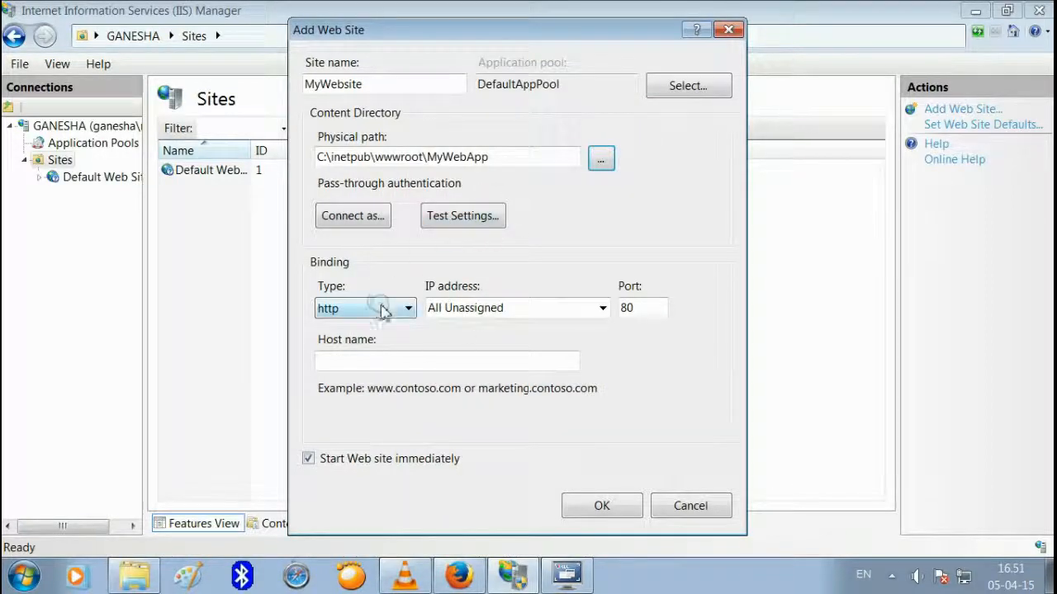
{"action": "left_click", "coordinate": [406, 307]}
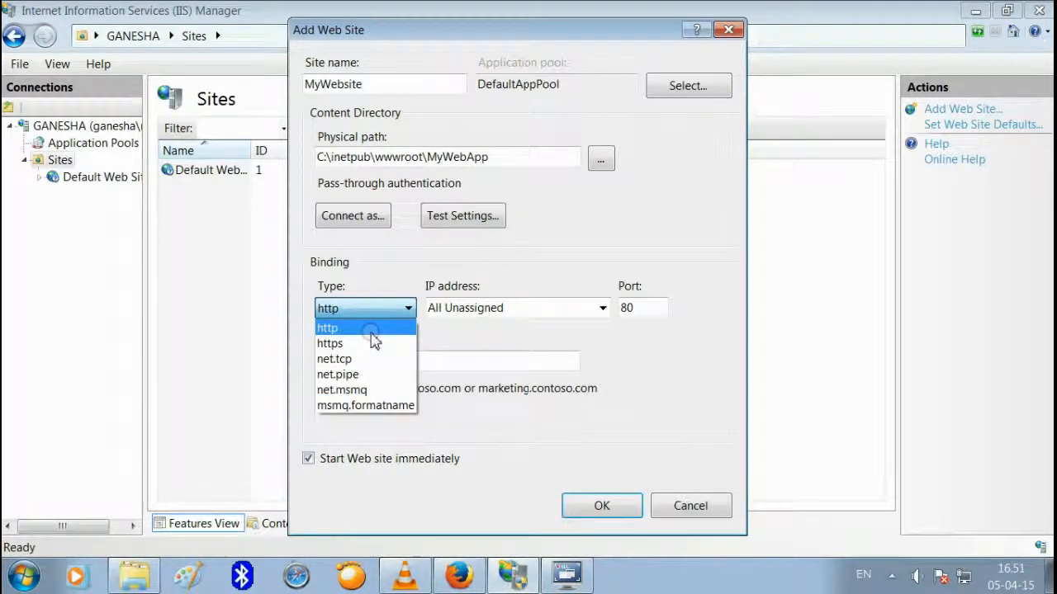
{"action": "left_click", "coordinate": [327, 327]}
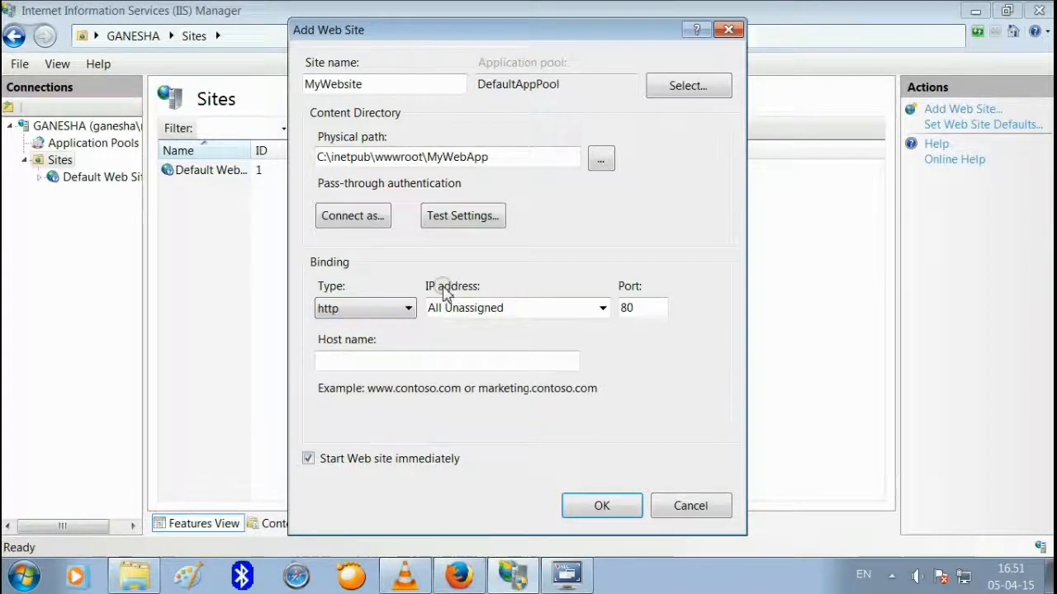
{"action": "left_click", "coordinate": [601, 307]}
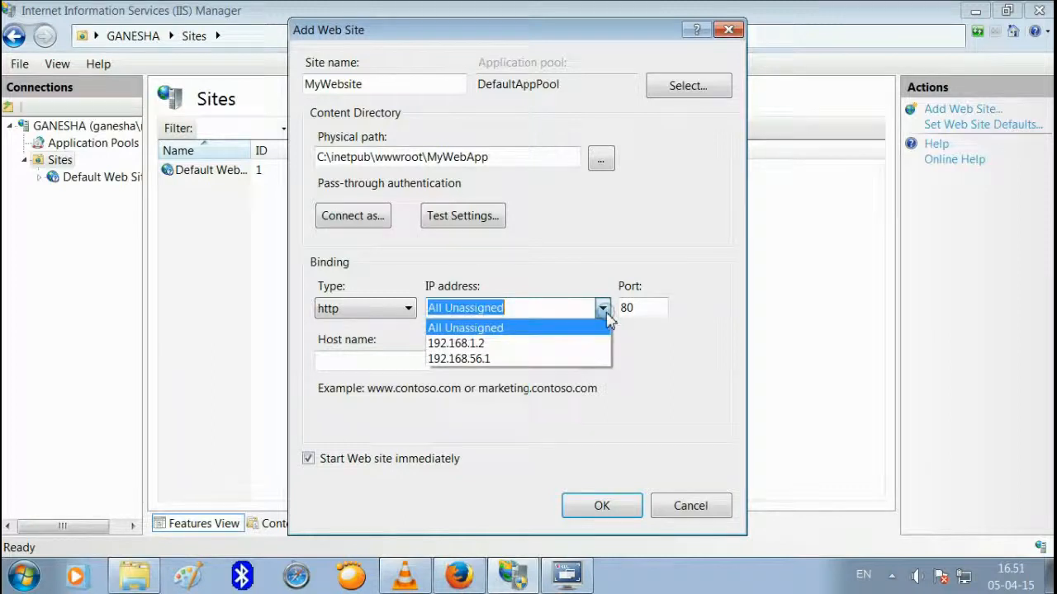
{"action": "left_click", "coordinate": [455, 342]}
{"action": "type", "text": "69"}
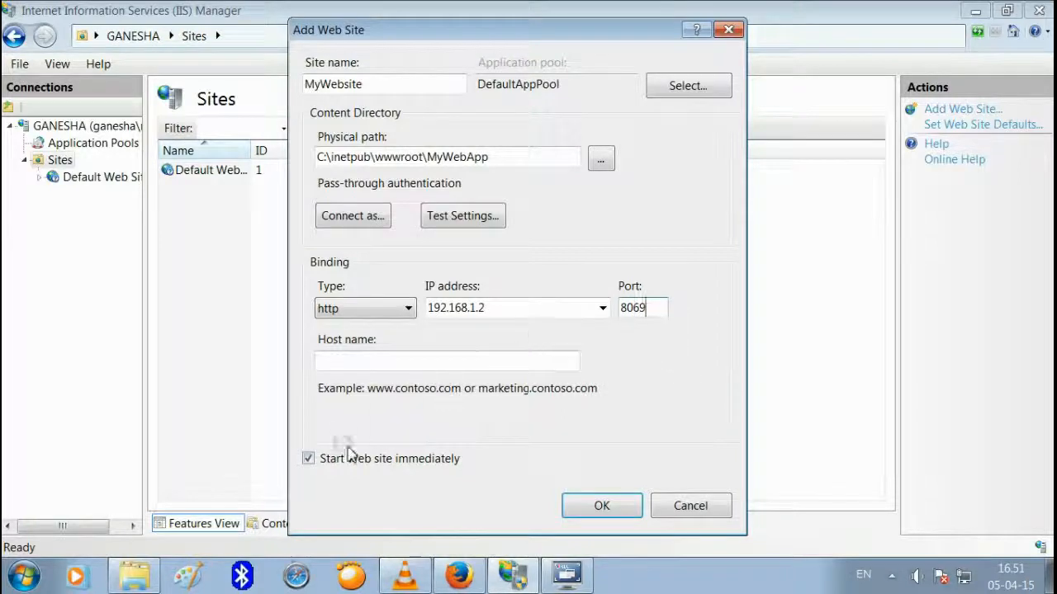
{"action": "left_click", "coordinate": [601, 505]}
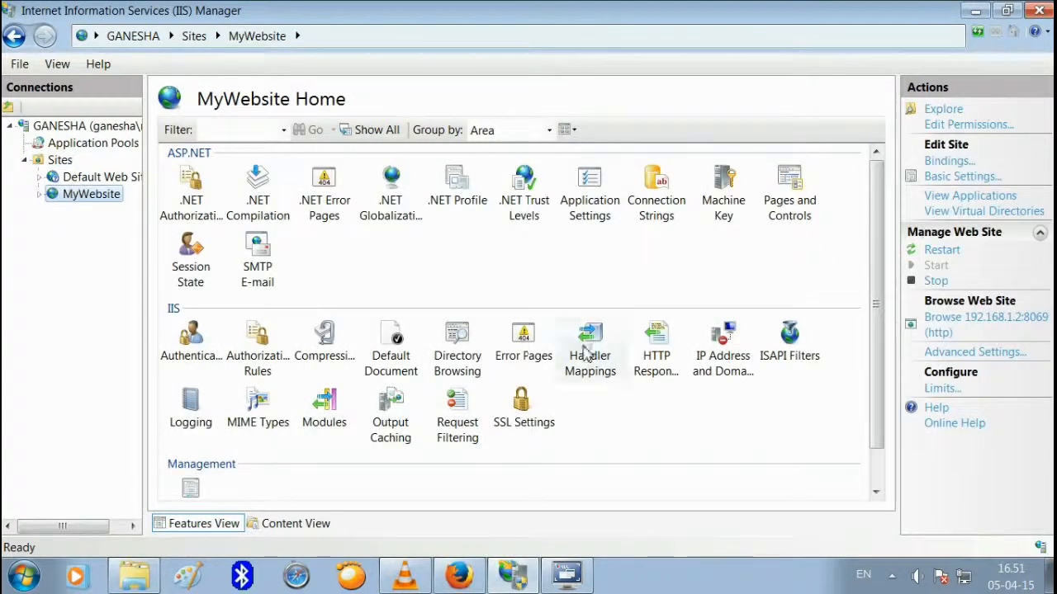
{"action": "mouse_move", "coordinate": [983, 324]}
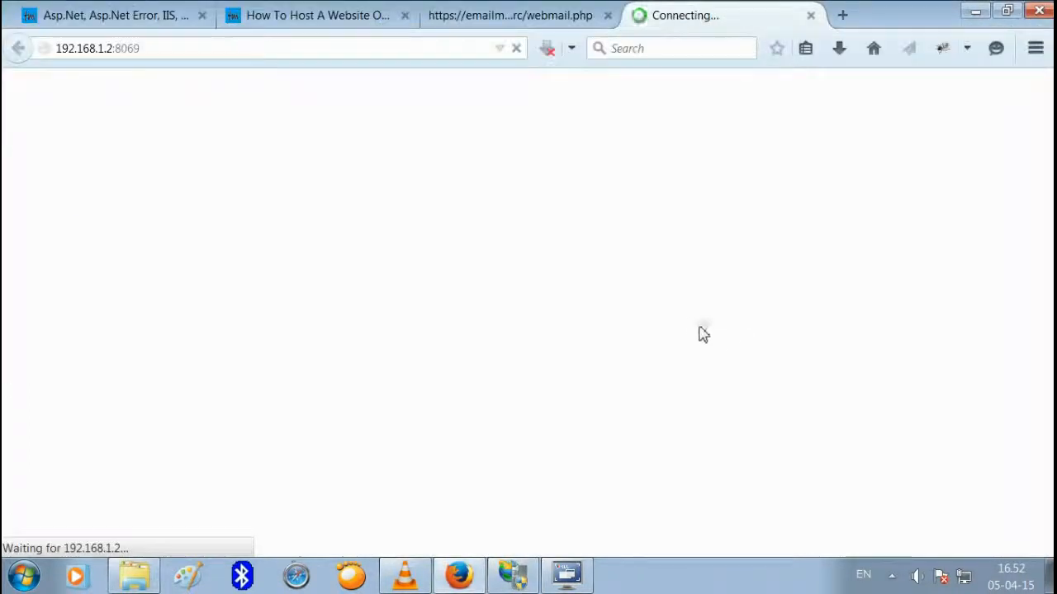
Close the webmail tab and highlight the 403.14 Forbidden explanation for 192.168.1.2:8069
{"action": "left_click", "coordinate": [607, 15]}
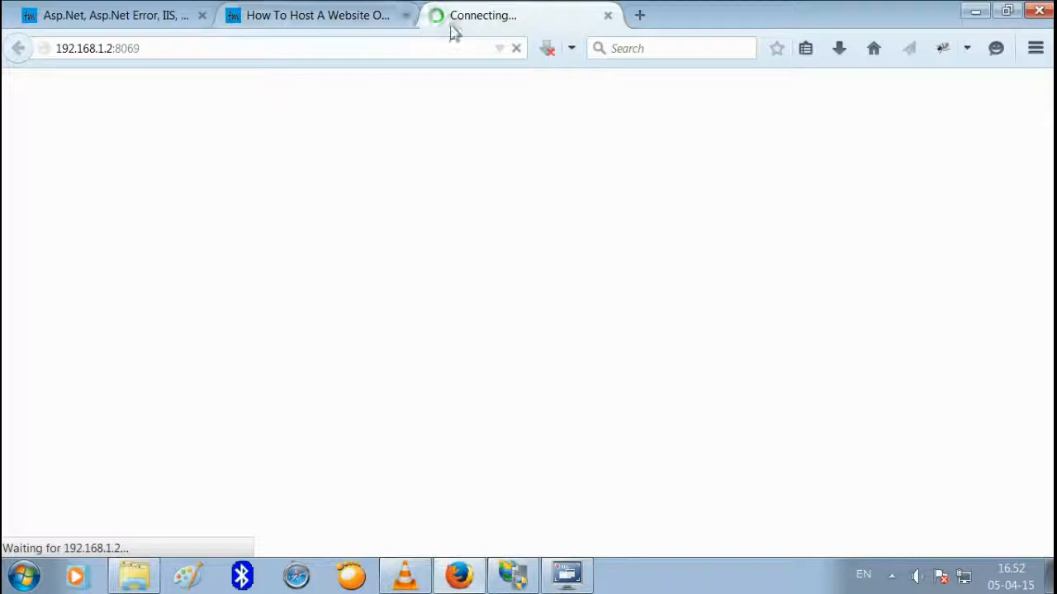
{"action": "mouse_move", "coordinate": [454, 29]}
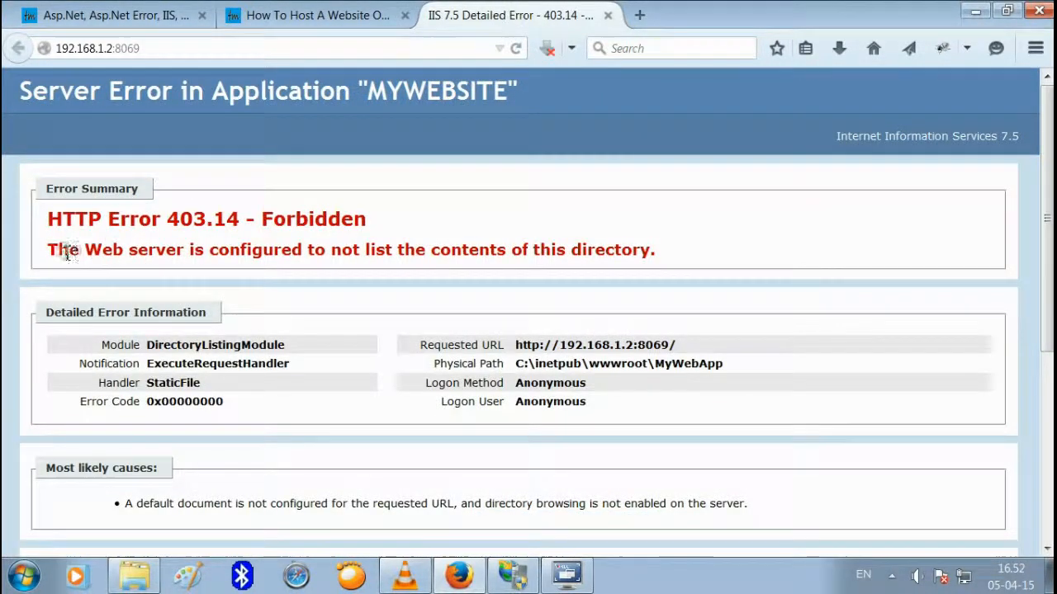
{"action": "left_click_drag", "start_coordinate": [63, 249], "coordinate": [261, 249]}
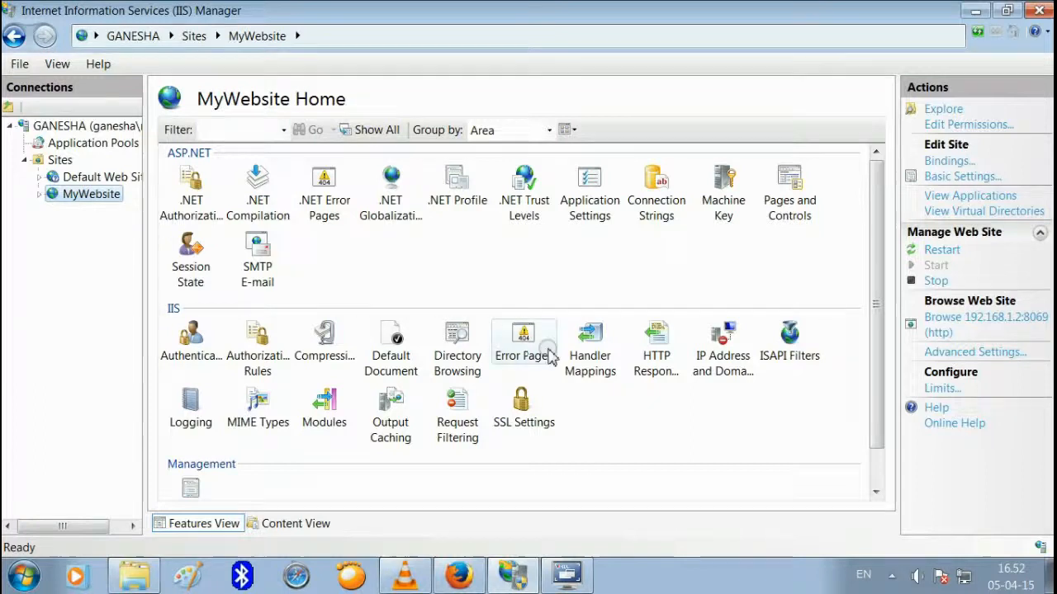
Bring up the Directory Browsing feature settings for MyWebsite
{"action": "left_click", "coordinate": [456, 341]}
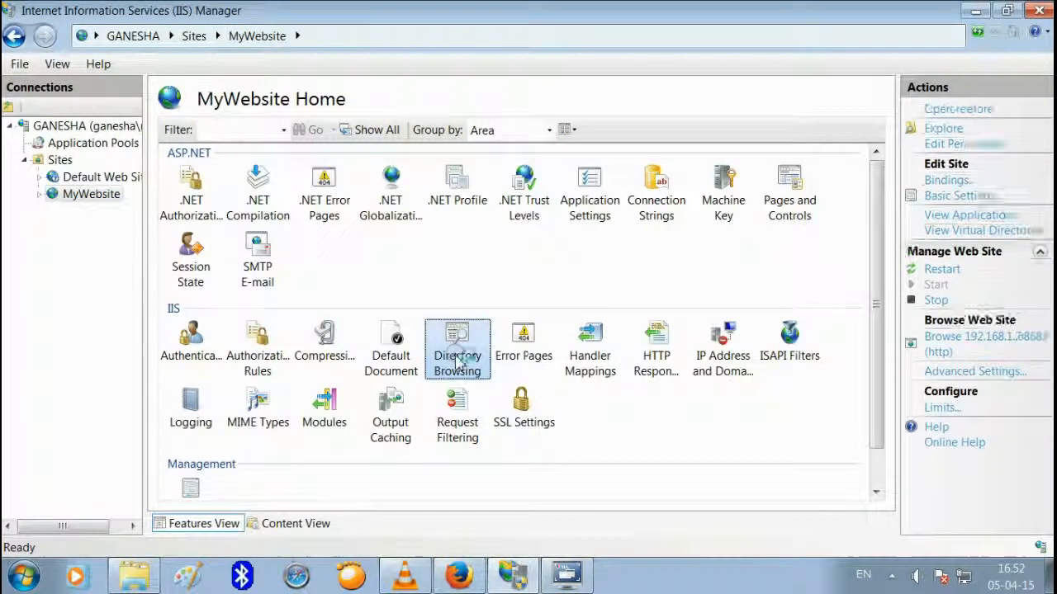
{"action": "double_click", "coordinate": [455, 346]}
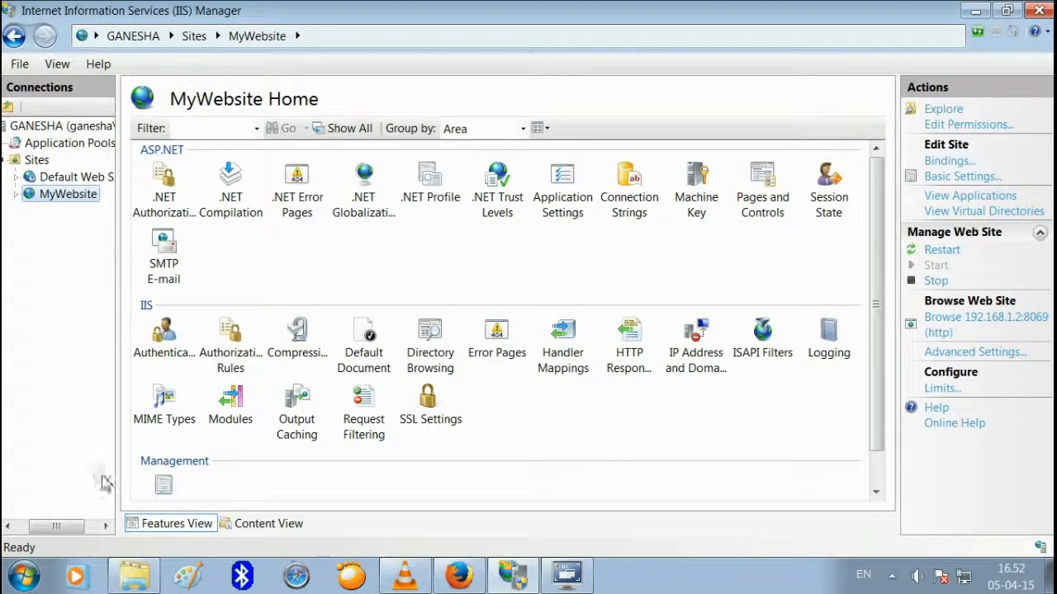
{"action": "mouse_move", "coordinate": [631, 401]}
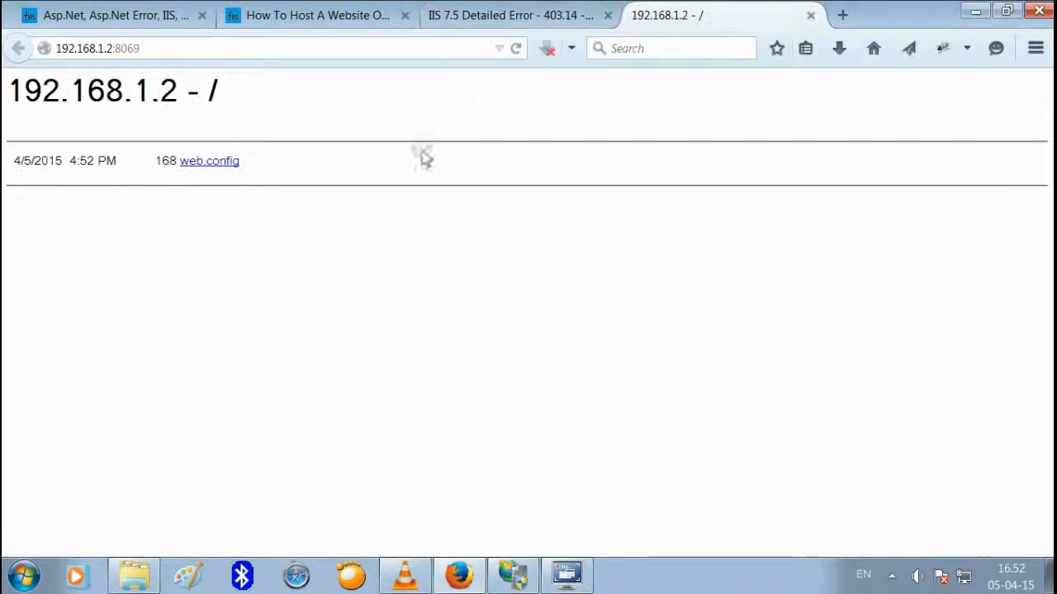
View the directory listing showing web.config in Firefox, then switch back to IIS Manager
{"action": "left_click", "coordinate": [97, 48]}
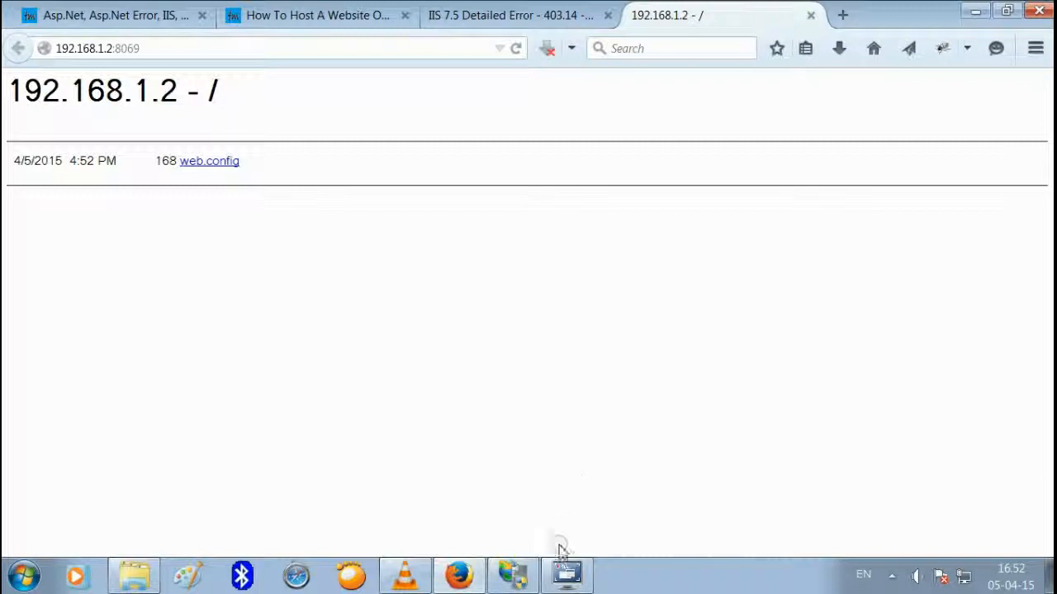
{"action": "left_click", "coordinate": [566, 574]}
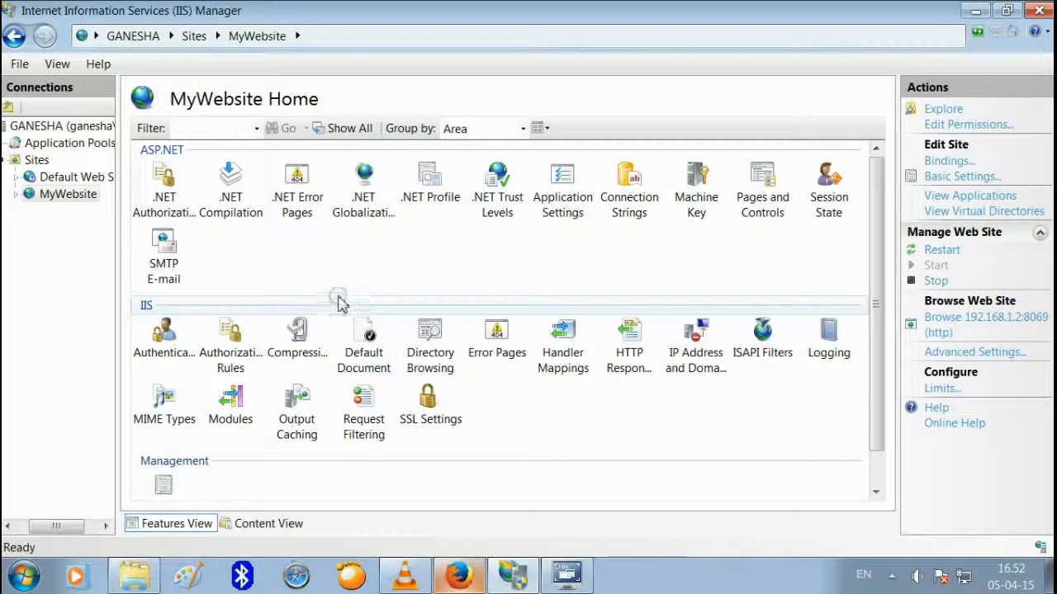